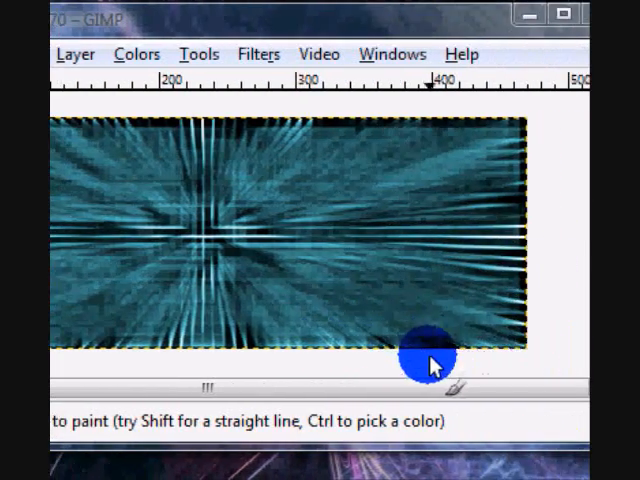
- Start a new image preset to 470 × 170 pixels from the File menu
{"action": "left_click", "coordinate": [210, 136]}
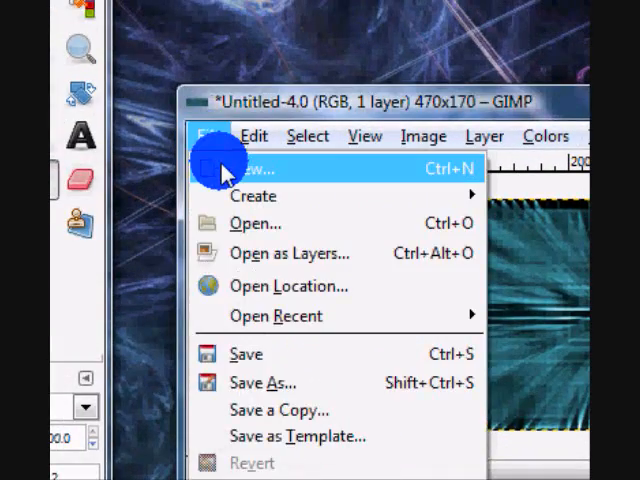
{"action": "left_click", "coordinate": [249, 168]}
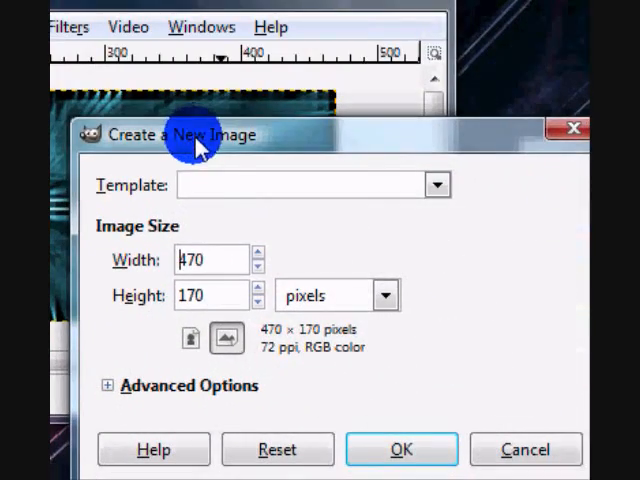
{"action": "mouse_move", "coordinate": [230, 285]}
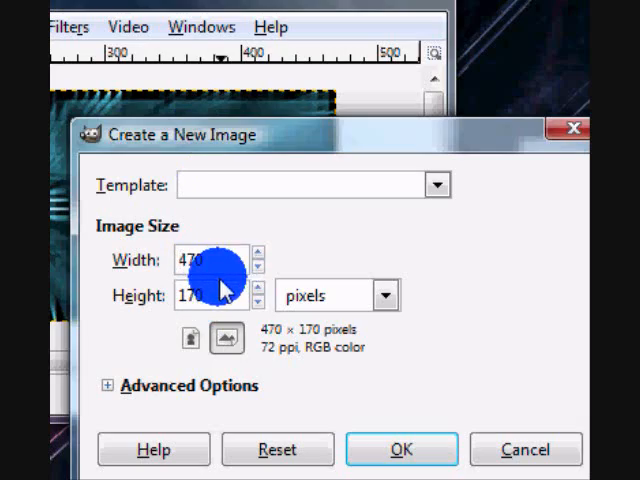
- Create the 470×170 image, ready for a randomized solid-noise render at detail 2
{"action": "left_click", "coordinate": [400, 449]}
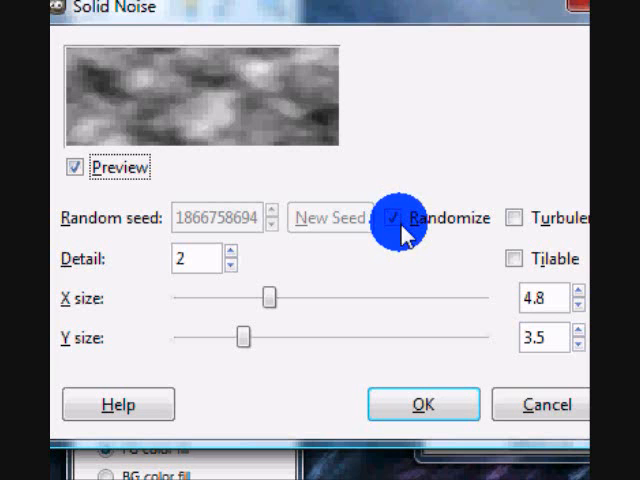
{"action": "mouse_move", "coordinate": [210, 258]}
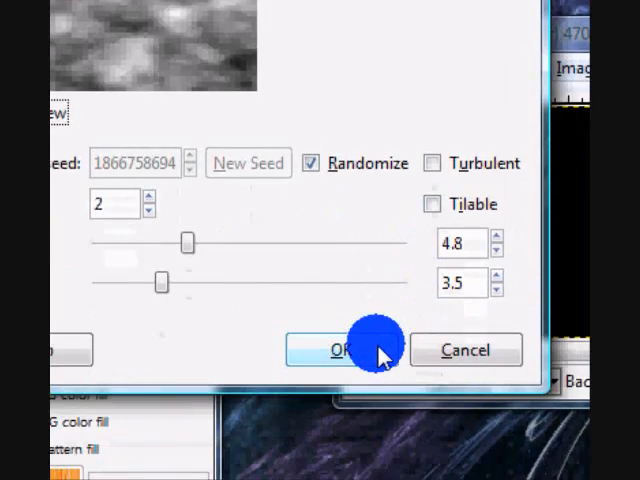
- Render the grey solid noise into the image, ready for a 9 × 9 px pixelation
{"action": "left_click", "coordinate": [345, 350]}
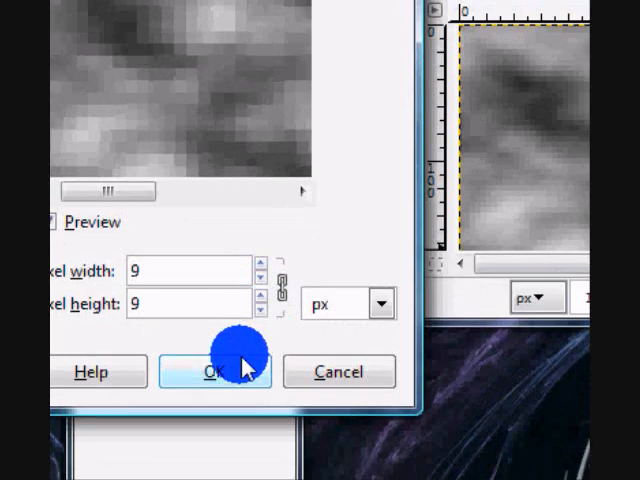
- Apply the 9-pixel pixelation and bring up Motion Blur for a zoom blur of length 93
{"action": "left_click", "coordinate": [213, 372]}
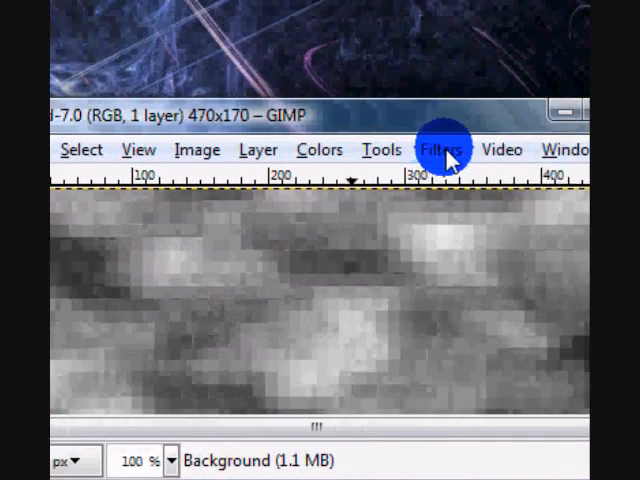
{"action": "left_click", "coordinate": [444, 149]}
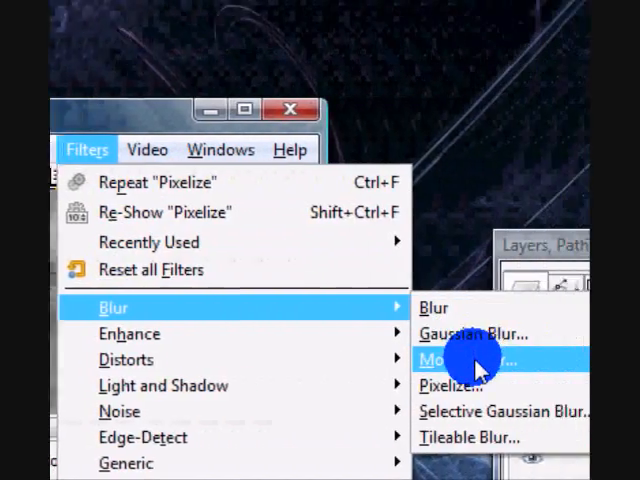
{"action": "left_click", "coordinate": [450, 360]}
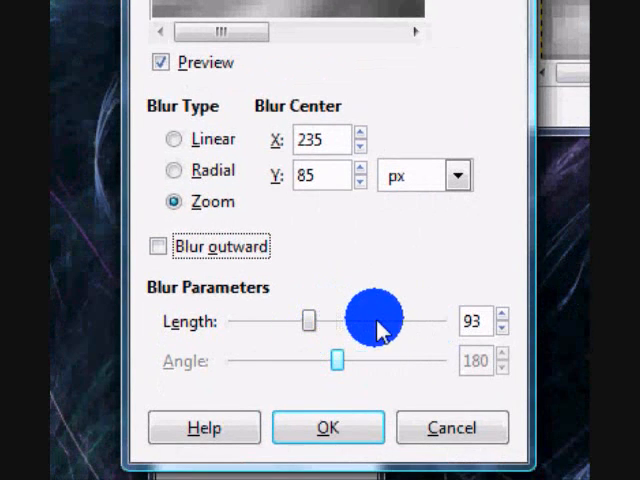
- Apply the zoom blur centred at 235,85 with length 93 to the blocky noise
{"action": "left_click", "coordinate": [328, 427]}
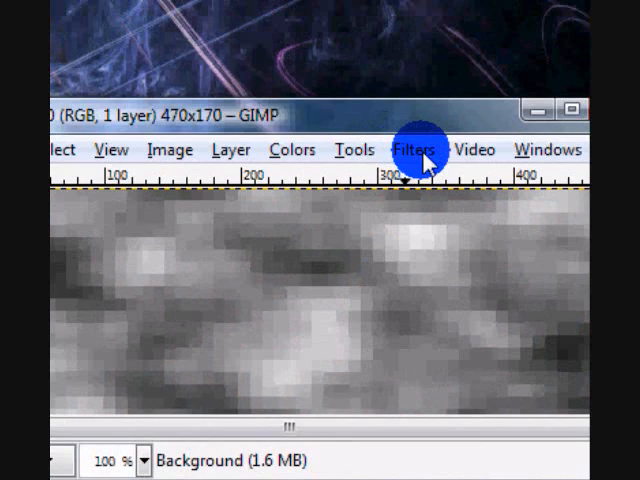
- Run Sobel edge detection at amount 12.7 with smear edges, giving a white grid on black
{"action": "left_click", "coordinate": [415, 149]}
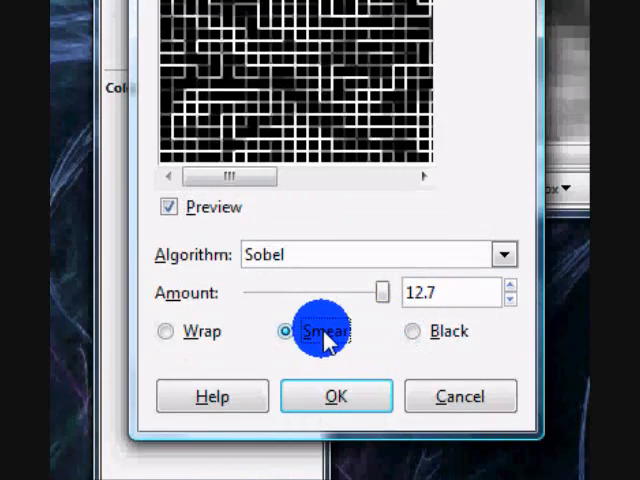
{"action": "left_click", "coordinate": [336, 396]}
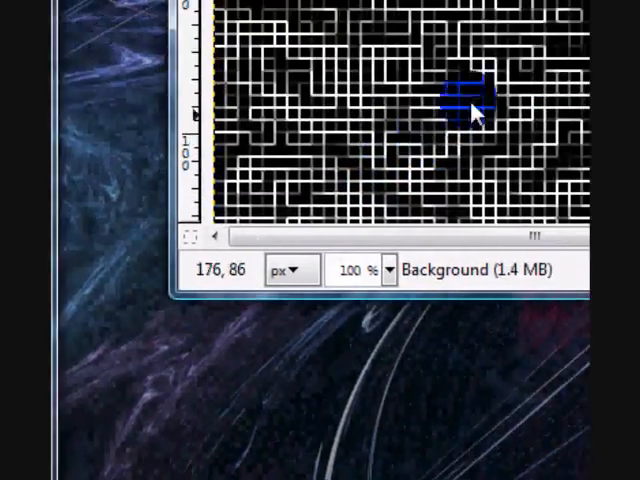
{"action": "left_click", "coordinate": [410, 149]}
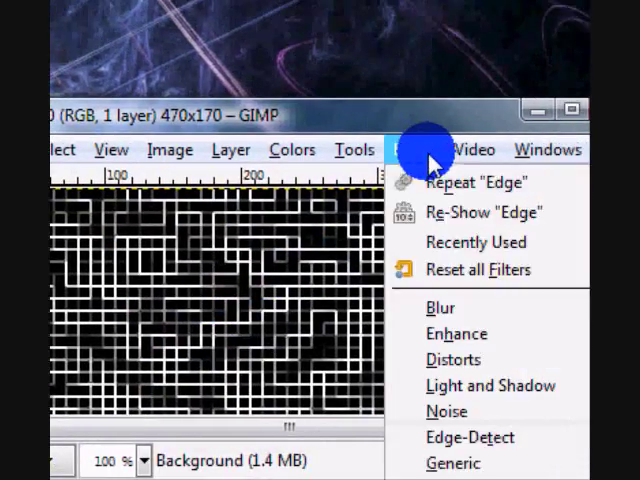